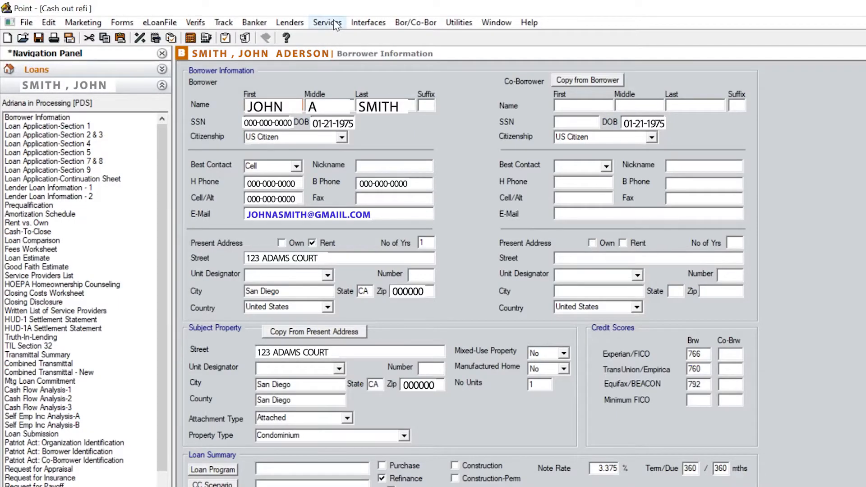
Start a Freddie Mac Loan Product Advisor request from the Services menu
left_click(327, 22)
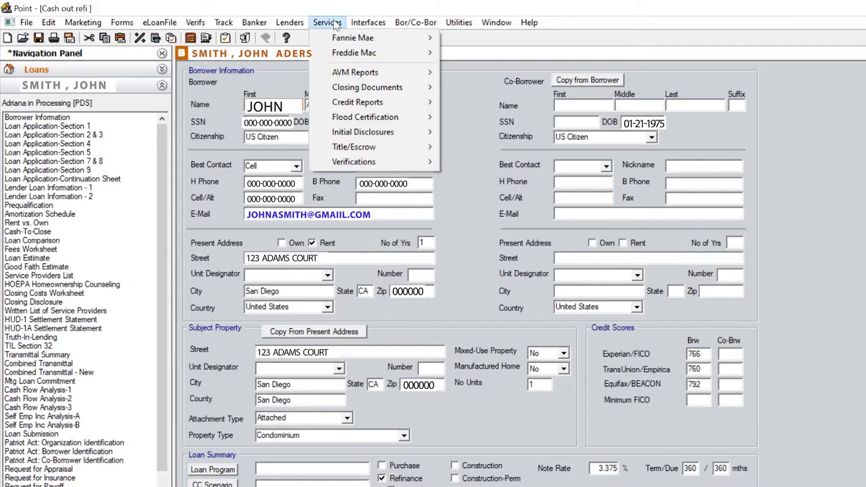
mouse_move(354, 53)
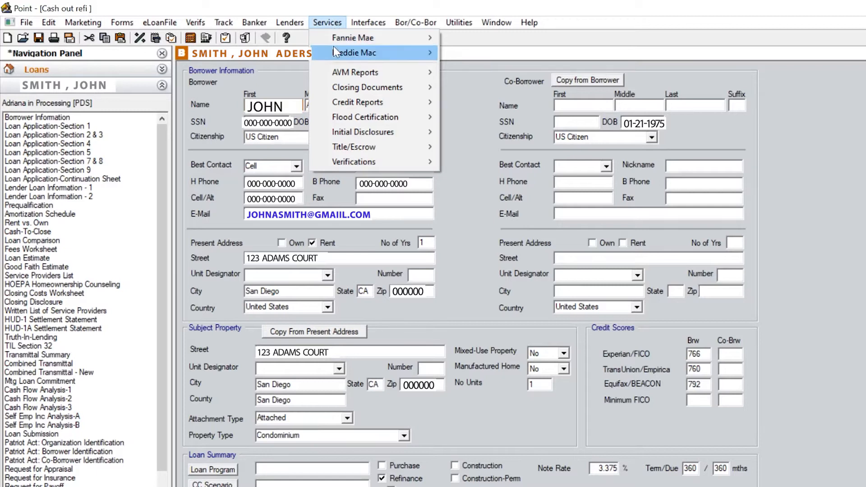
mouse_move(356, 53)
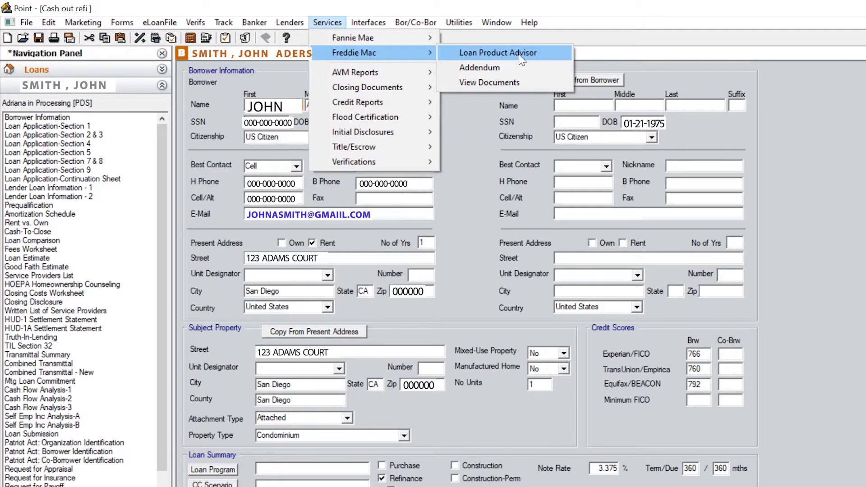
left_click(497, 52)
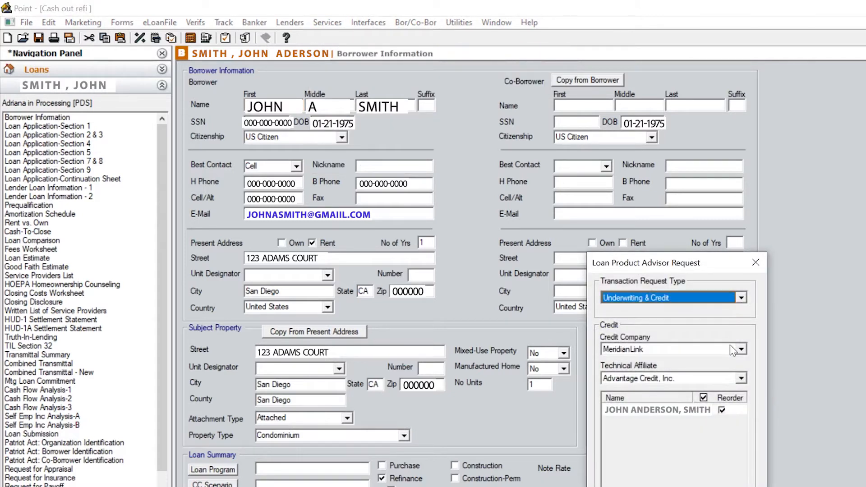
Choose MeridianLink as Credit Company and Advantage Credit, Inc. as Technical Affiliate
left_click(737, 349)
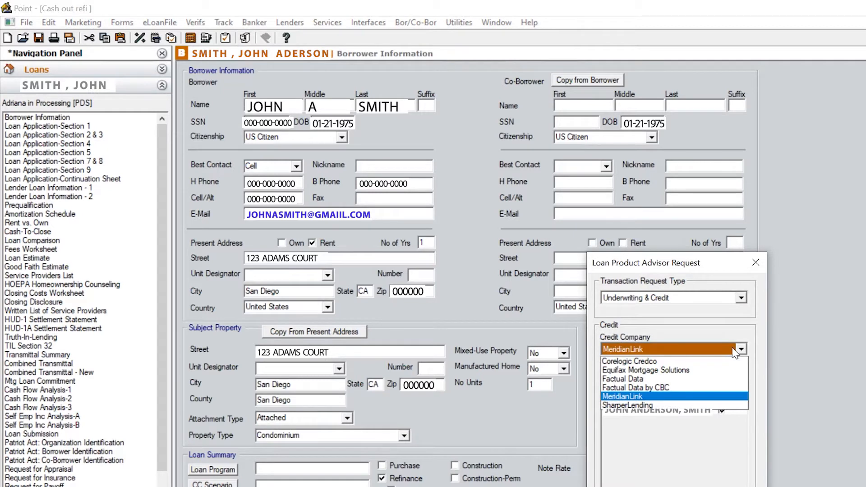
left_click(620, 397)
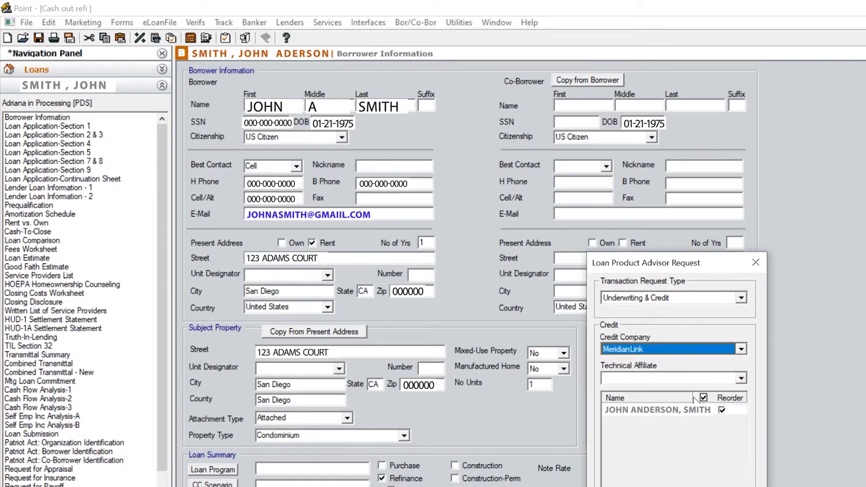
left_click(741, 378)
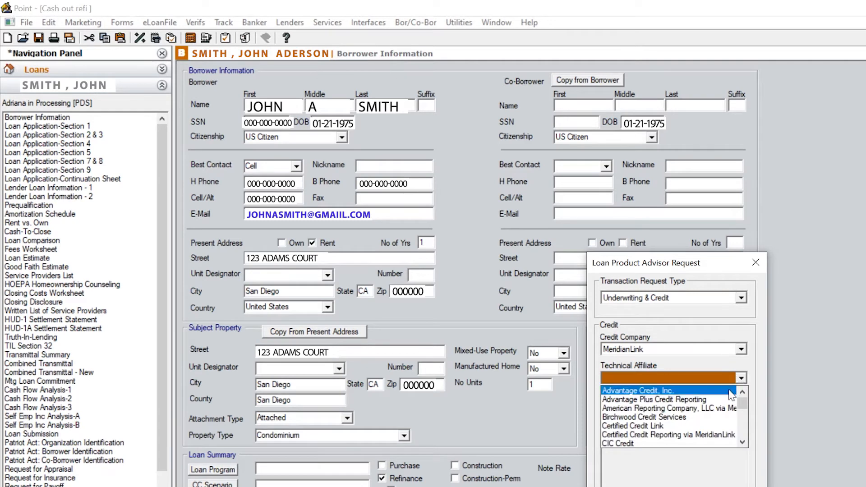
left_click(638, 391)
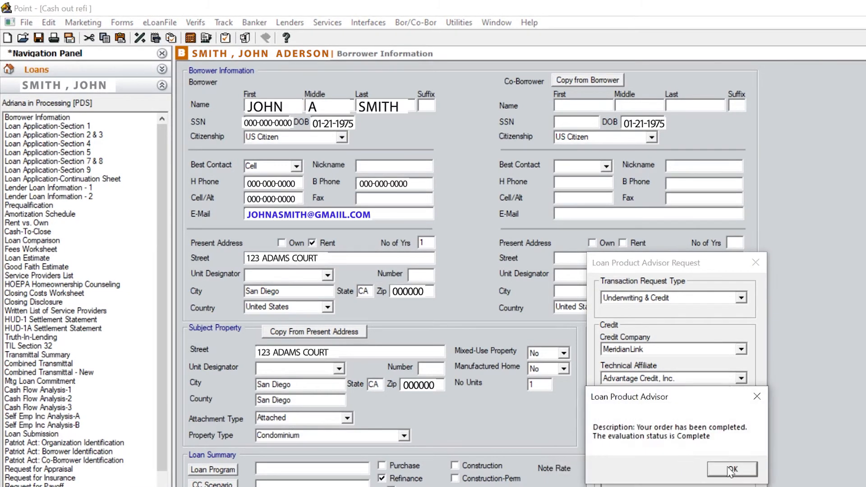
mouse_move(617, 411)
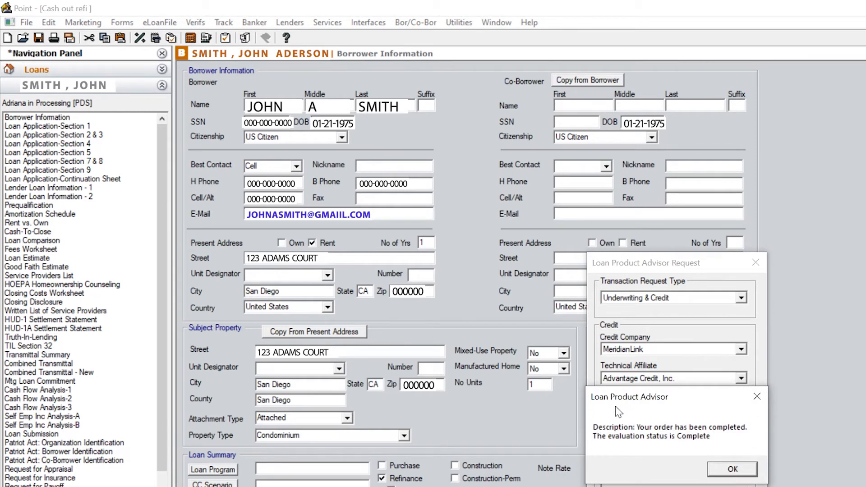
mouse_move(733, 476)
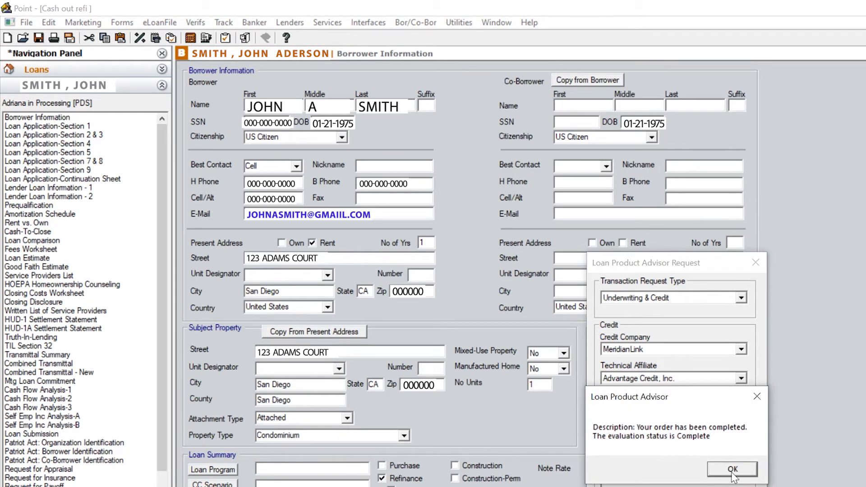
Acknowledge the completed order message to reach the View Feedback window
left_click(731, 469)
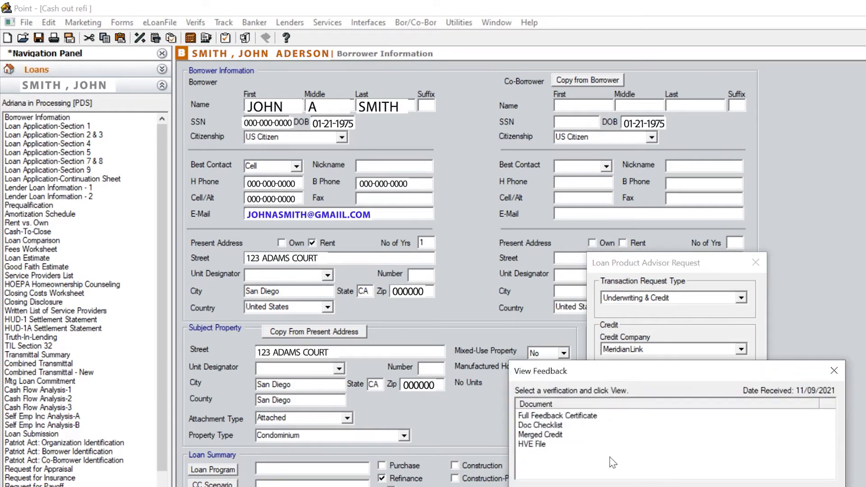
left_click(556, 415)
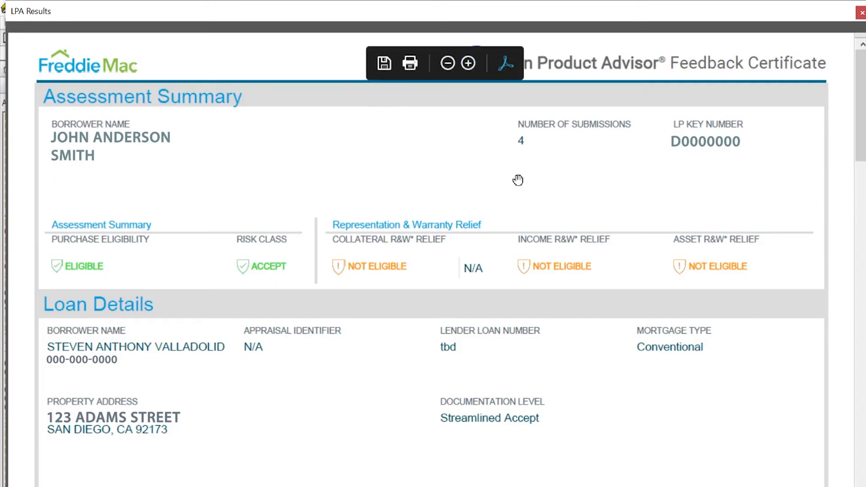
mouse_move(63, 274)
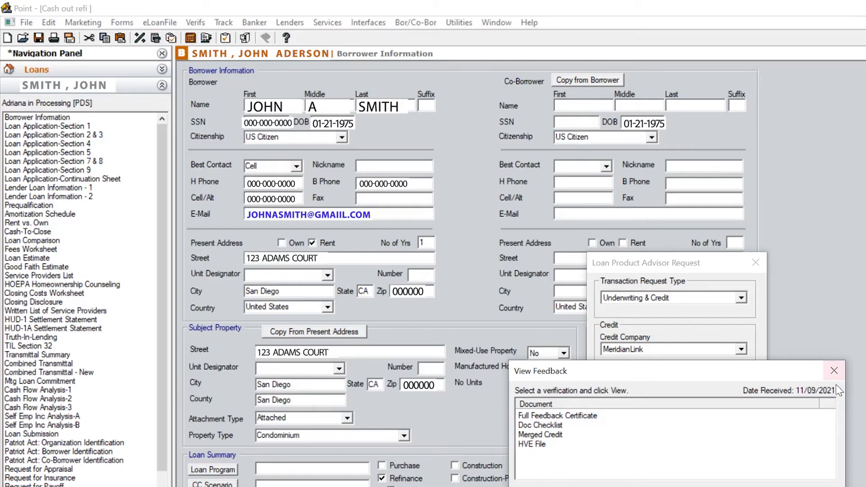
Close the feedback and request windows and show Loan Application – Section 1
left_click(833, 371)
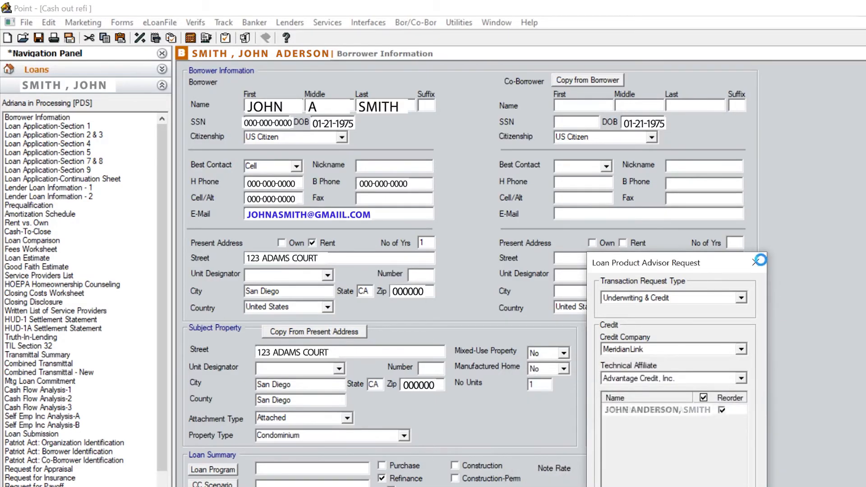
left_click(755, 259)
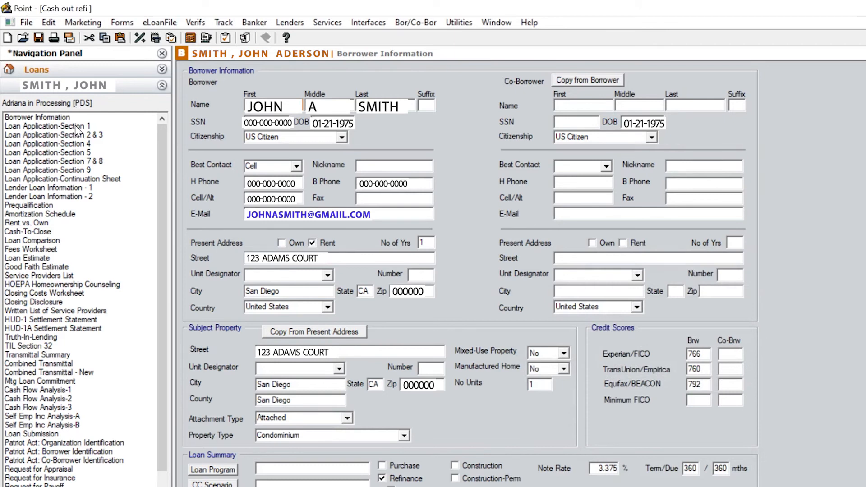
left_click(46, 126)
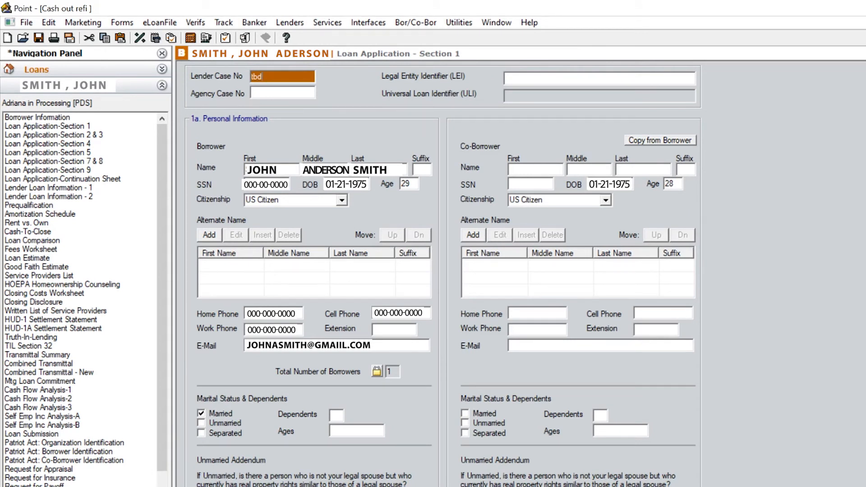
mouse_move(436, 406)
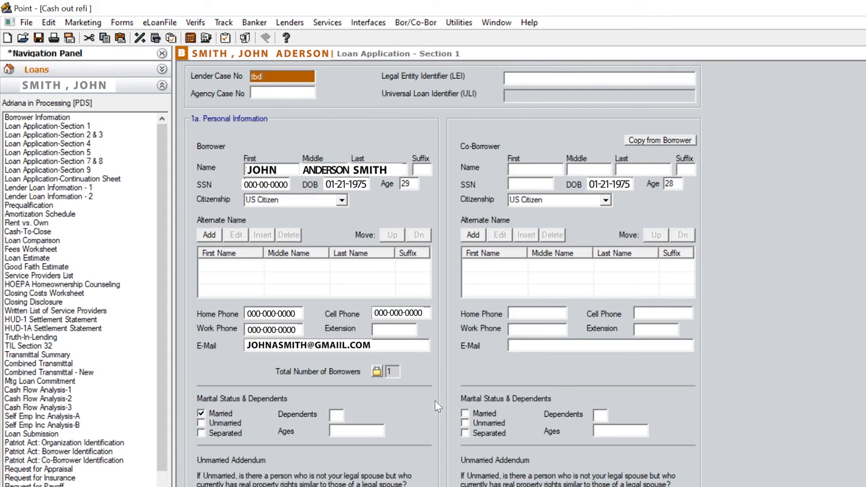
Review the employment start date, then return to John Smith's Borrower Information page
scroll("down", 3)
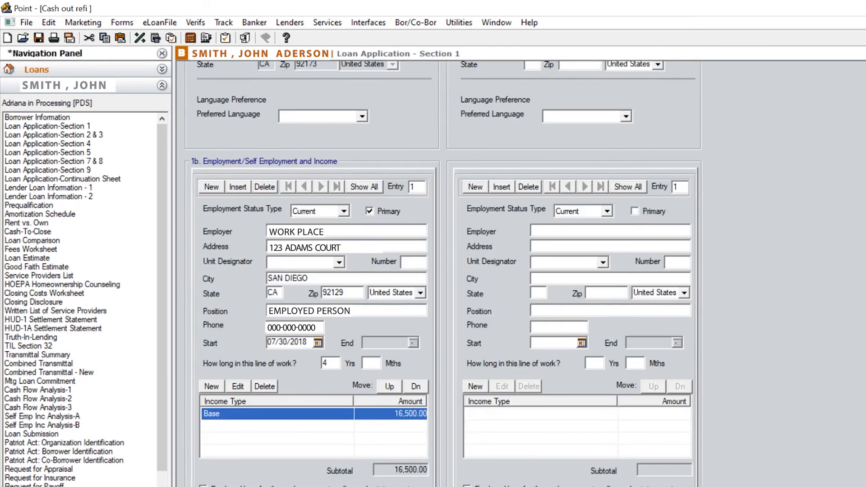
left_click(289, 343)
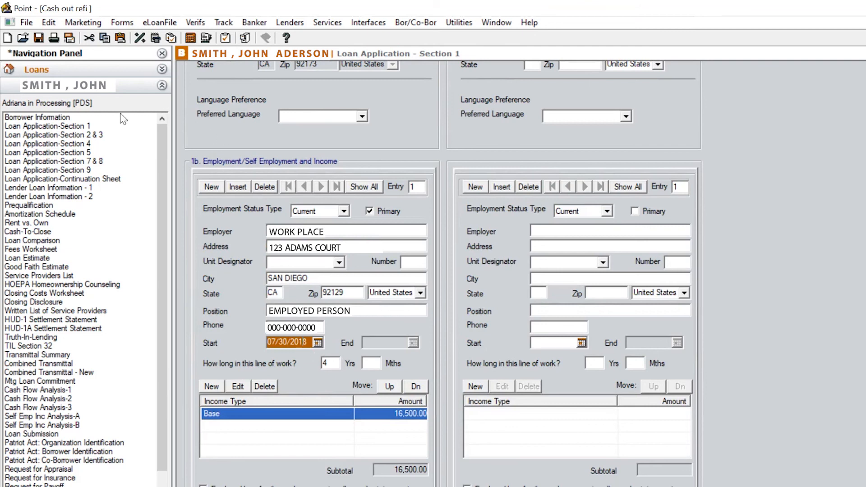
left_click(37, 117)
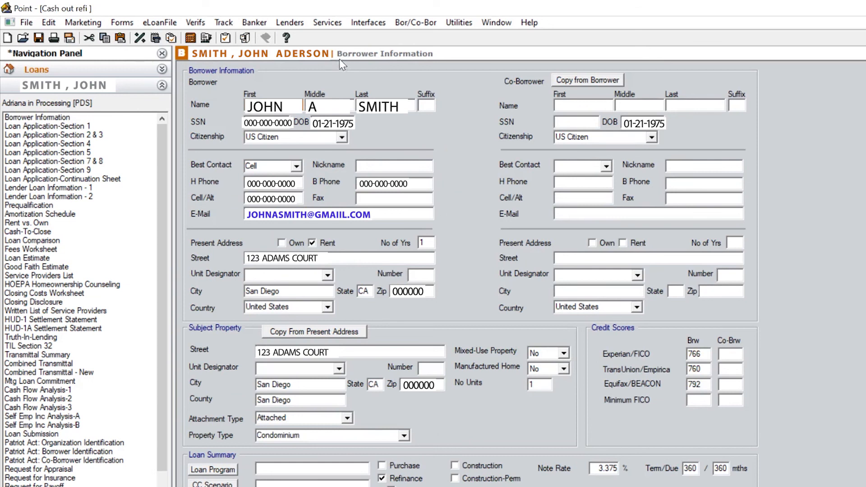
mouse_move(287, 86)
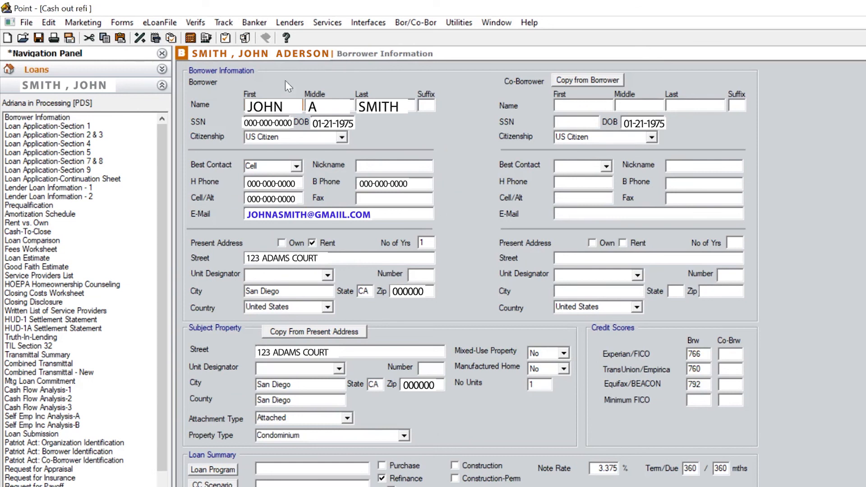